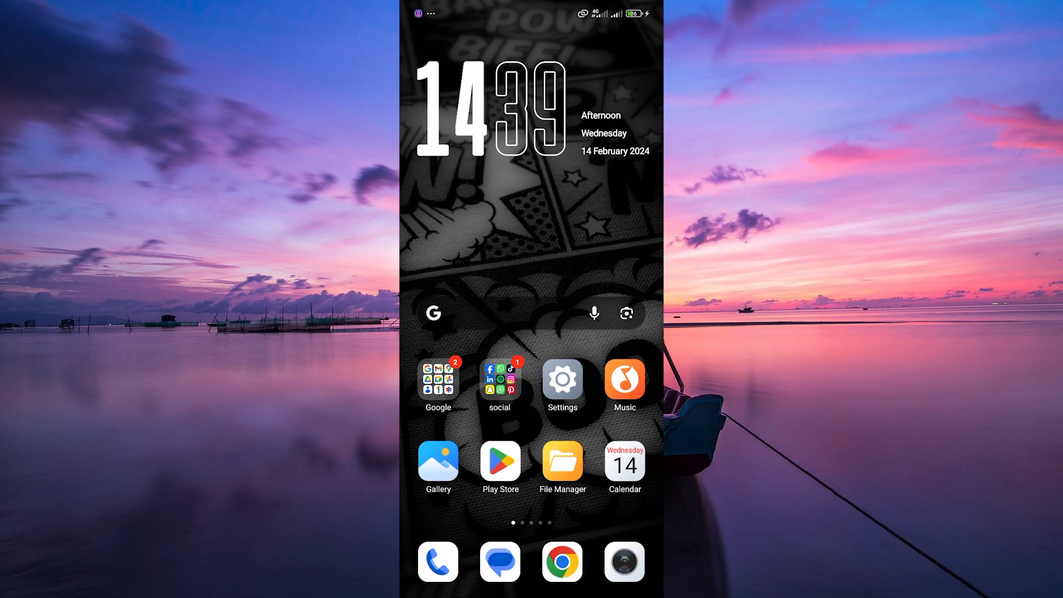
- Launch the X app from the Android home screen to reach its home feed
{"action": "left_click", "coordinate": [499, 380]}
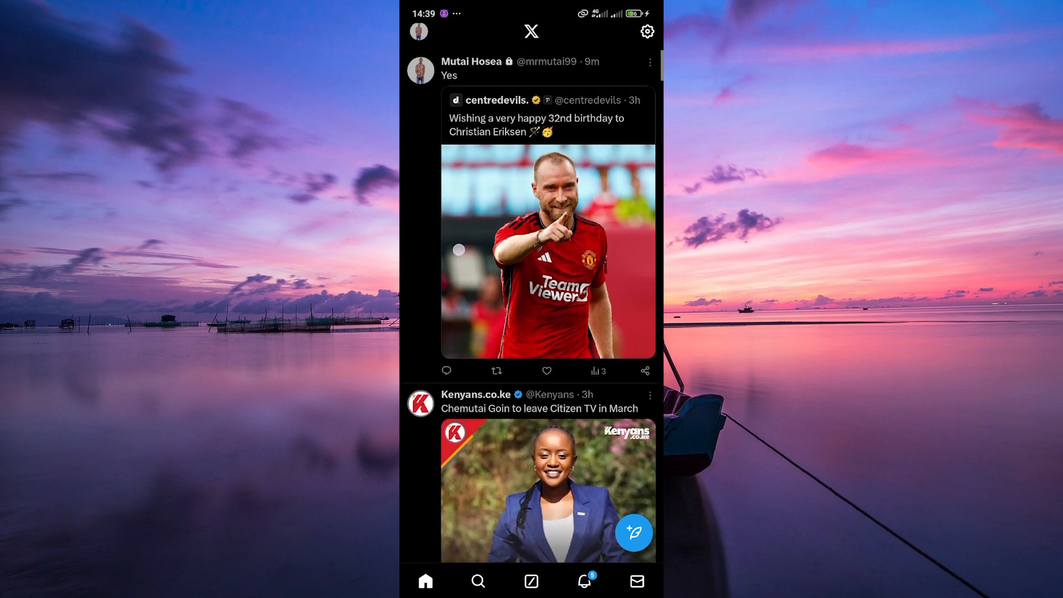
- Scroll the For you feed and go to the Direct Messages inbox
{"action": "scroll", "scroll_direction": "down", "scroll_amount": 3}
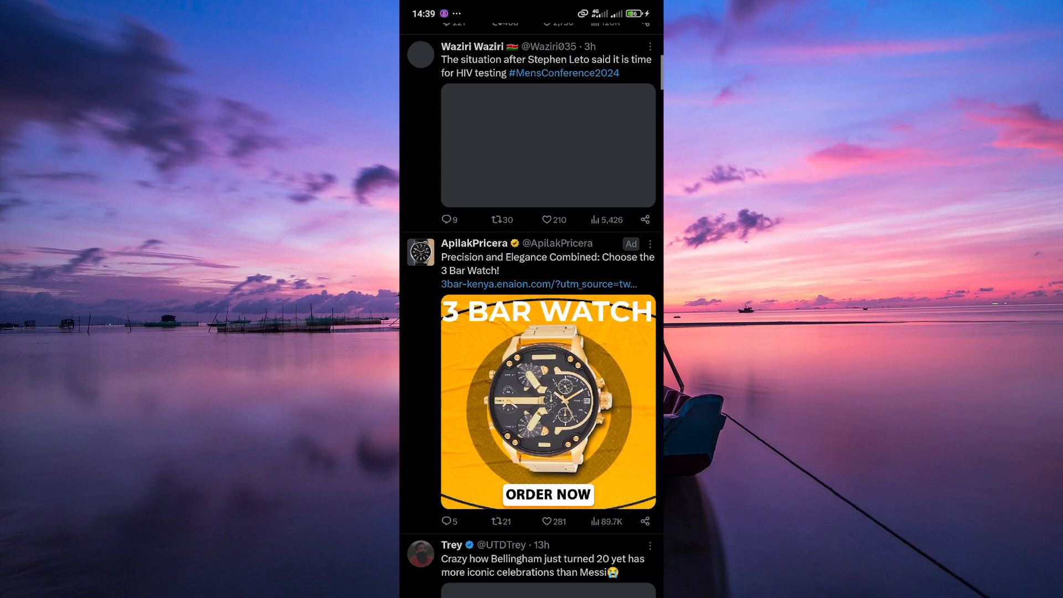
{"action": "scroll", "scroll_direction": "down", "scroll_amount": 3}
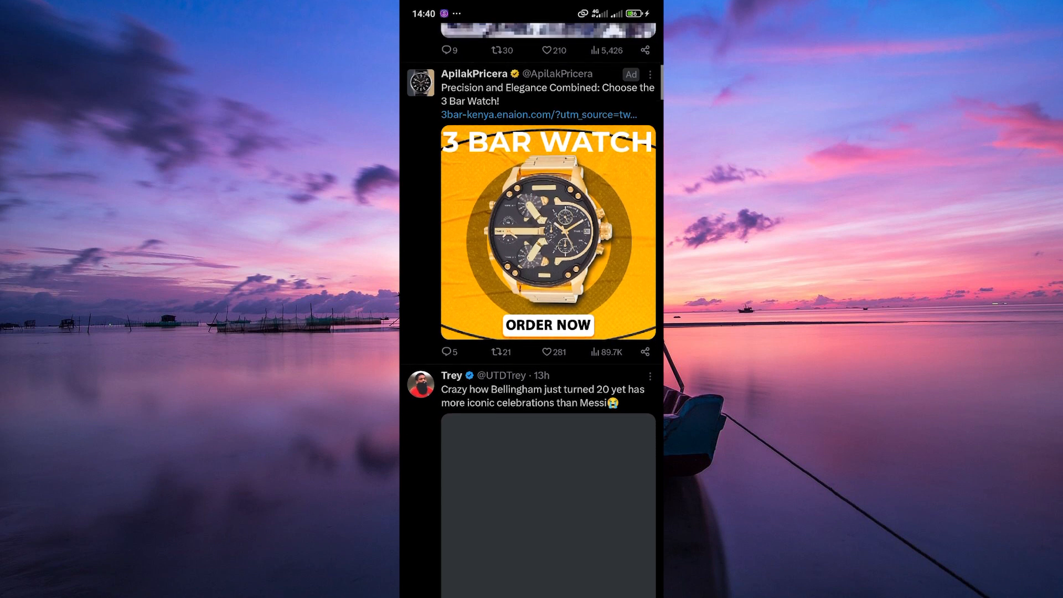
{"action": "scroll", "scroll_direction": "down", "scroll_amount": 3}
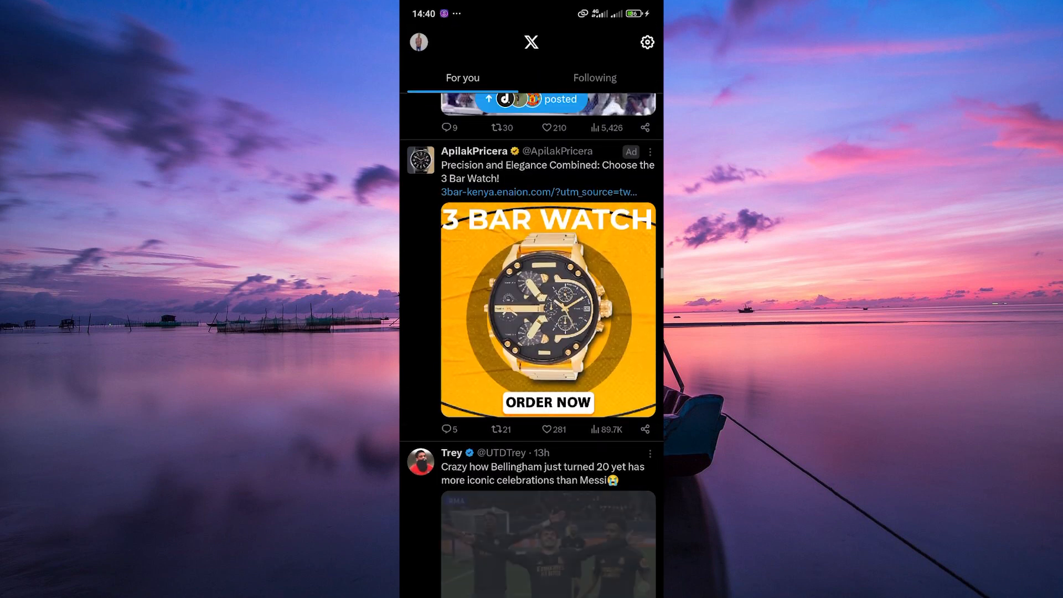
{"action": "left_click", "coordinate": [635, 580]}
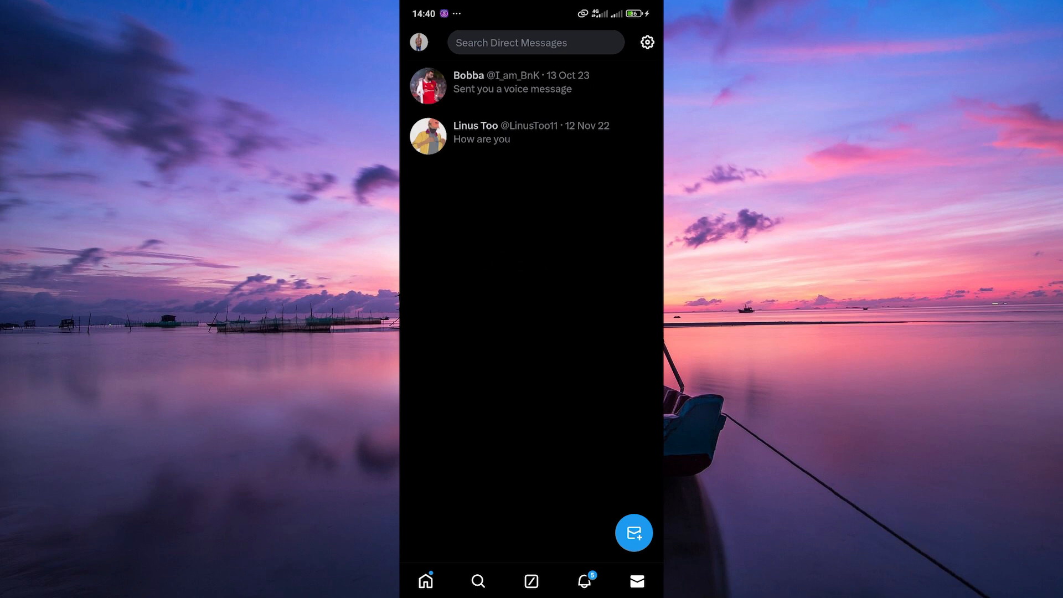
- Start a new direct message from the Messages inbox
{"action": "left_click", "coordinate": [633, 533]}
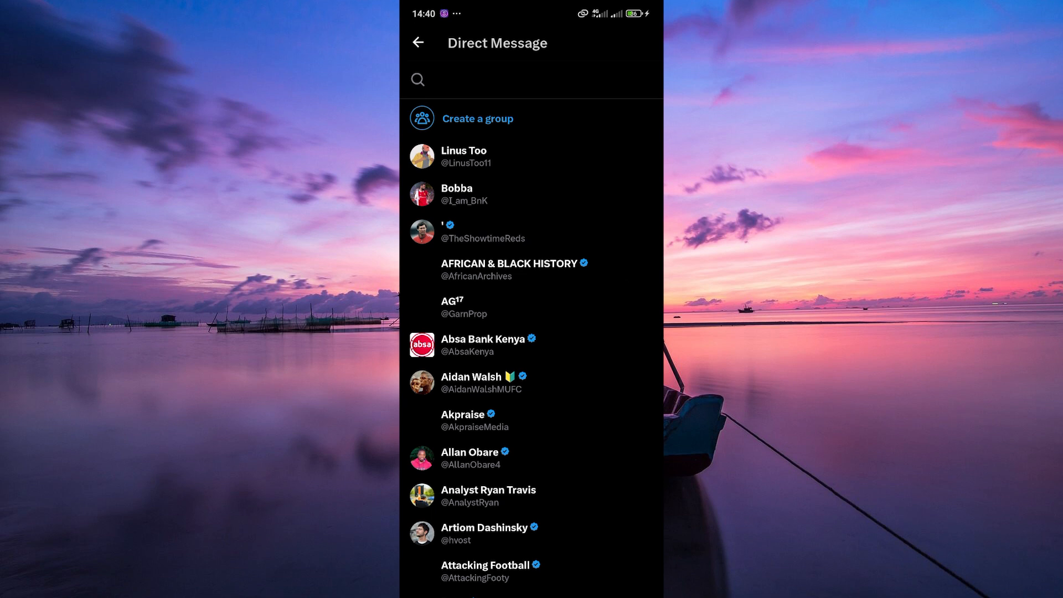
- Start a group chat and add AFRICAN & BLACK HISTORY and AG¹⁷ as participants
{"action": "left_click", "coordinate": [477, 118]}
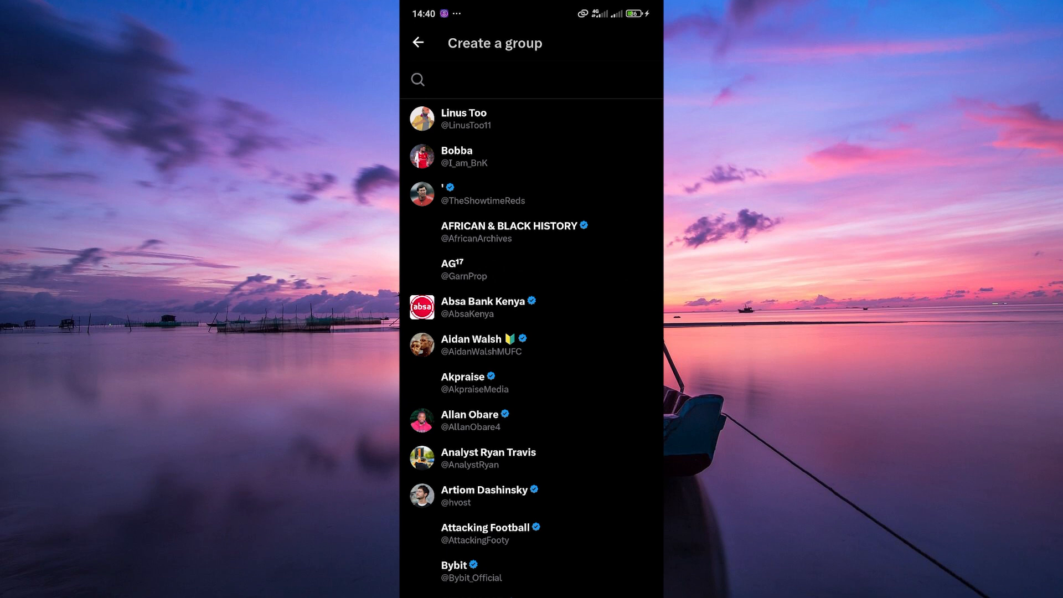
{"action": "left_click", "coordinate": [452, 268]}
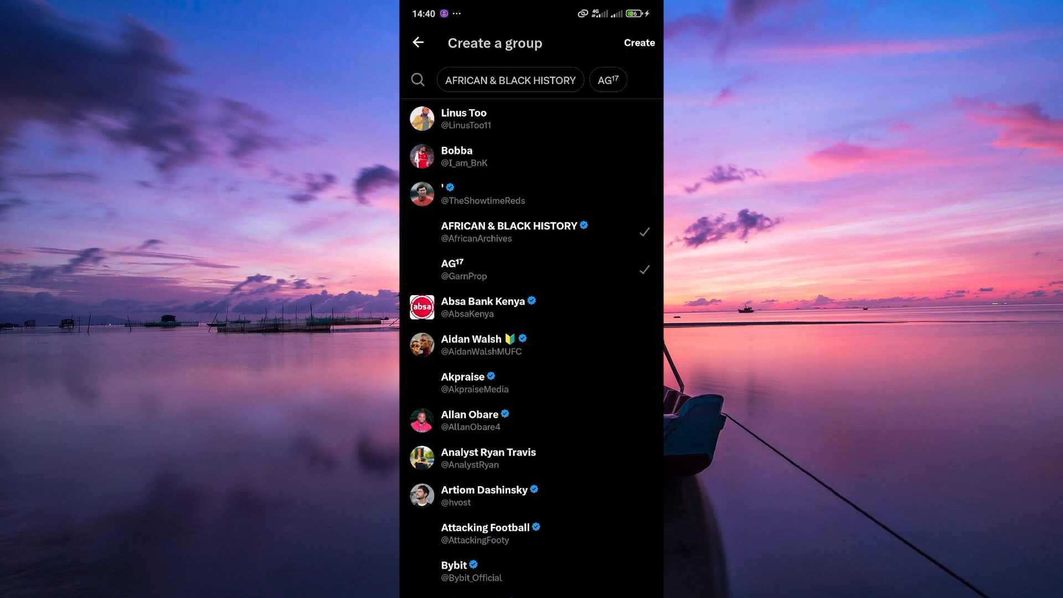